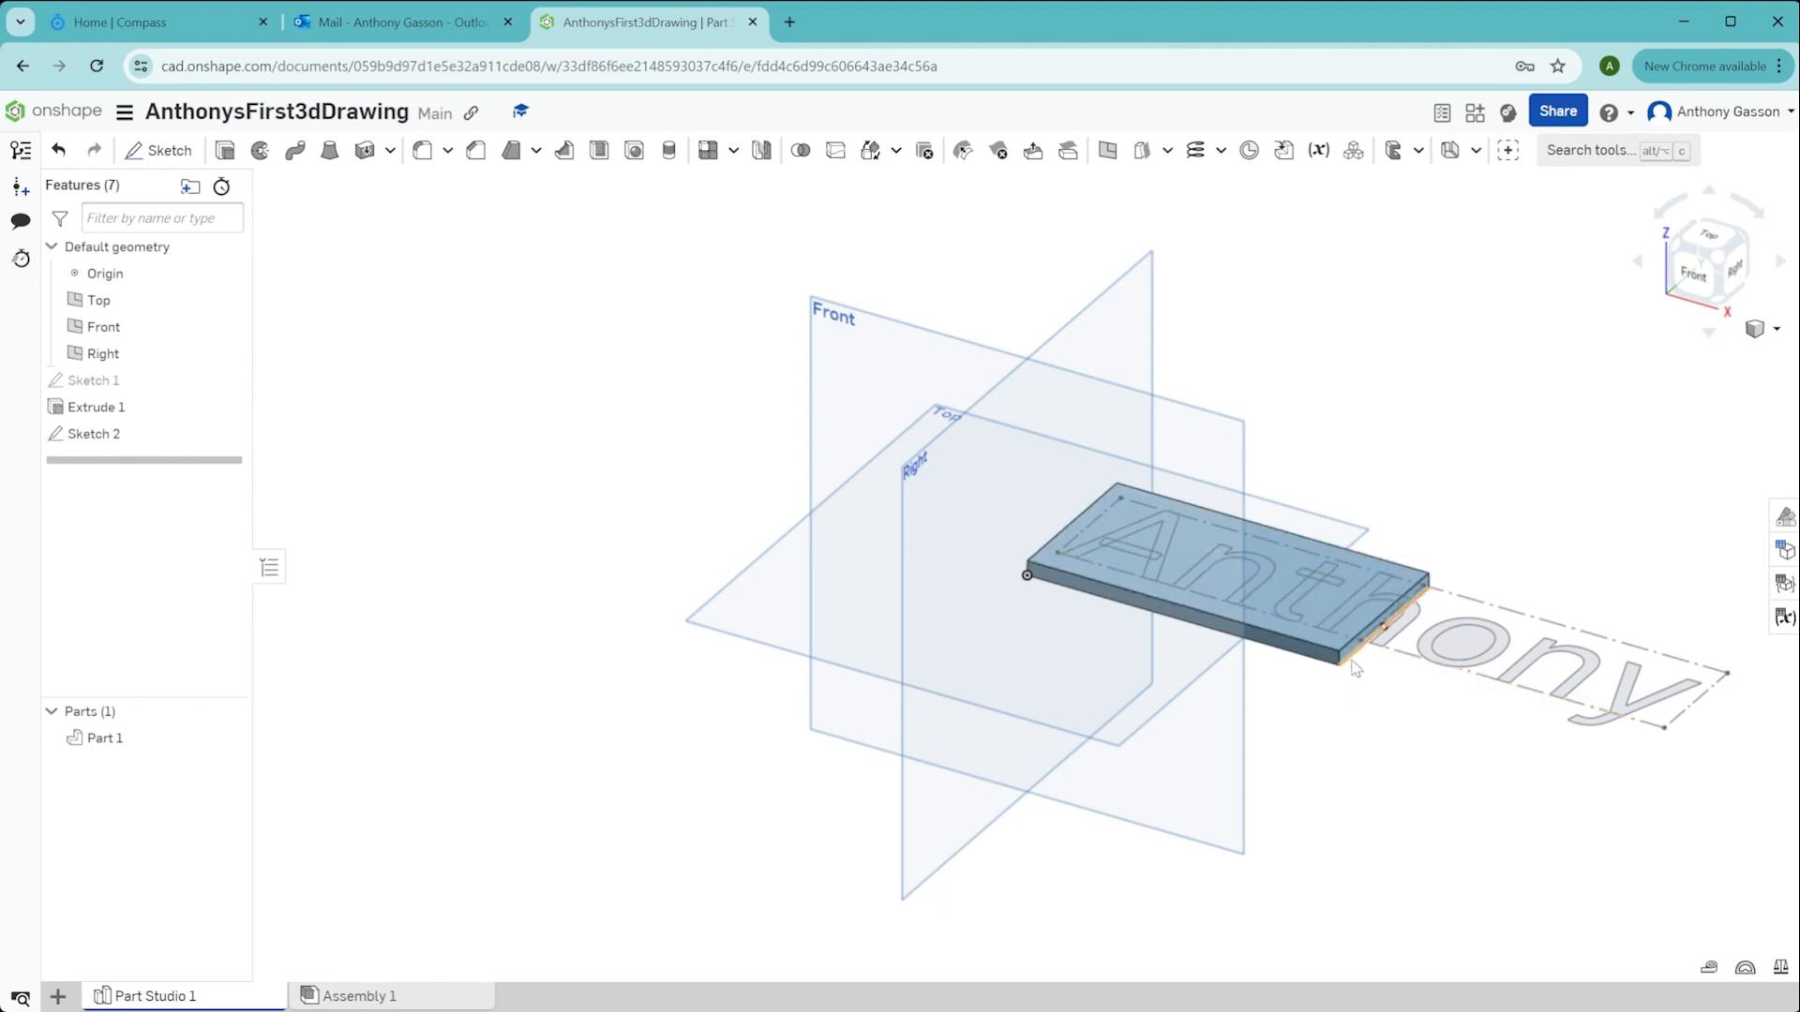
pyautogui.moveTo(90, 379)
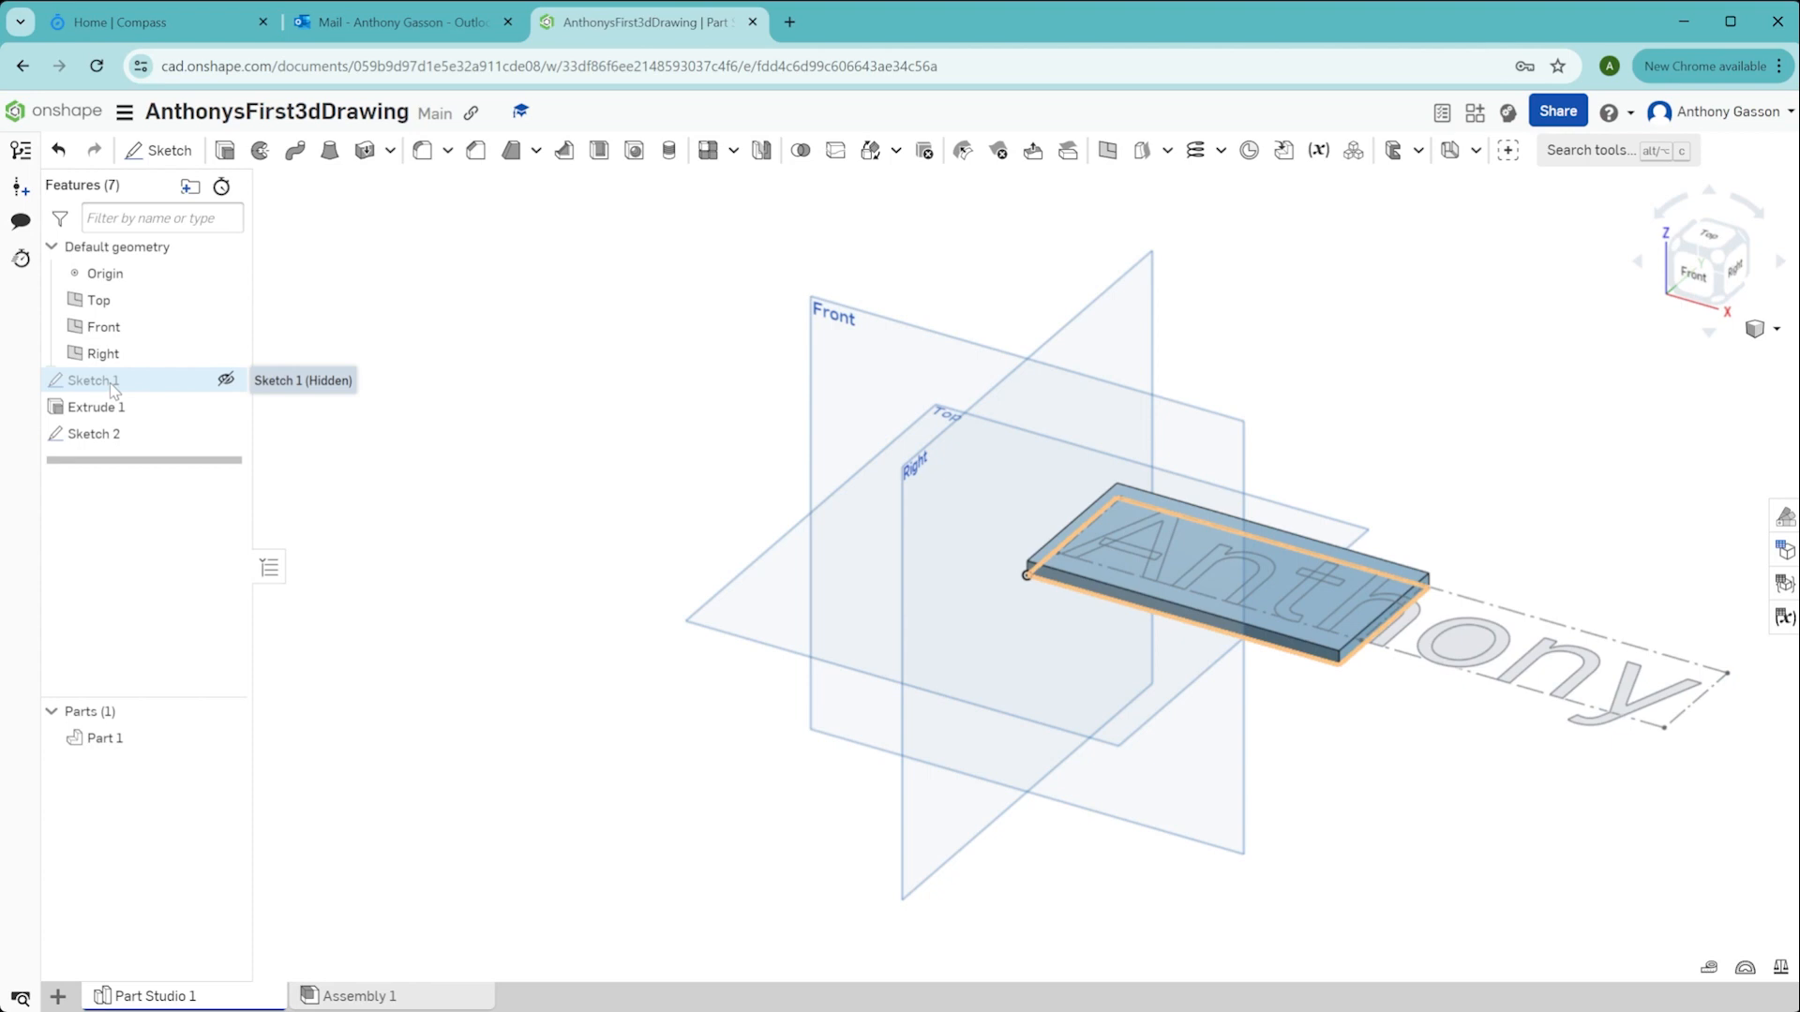
# Reopen Sketch 1 and drag the rectangle's far corner out to lengthen the base plate outline.
pyautogui.doubleClick(91, 380)
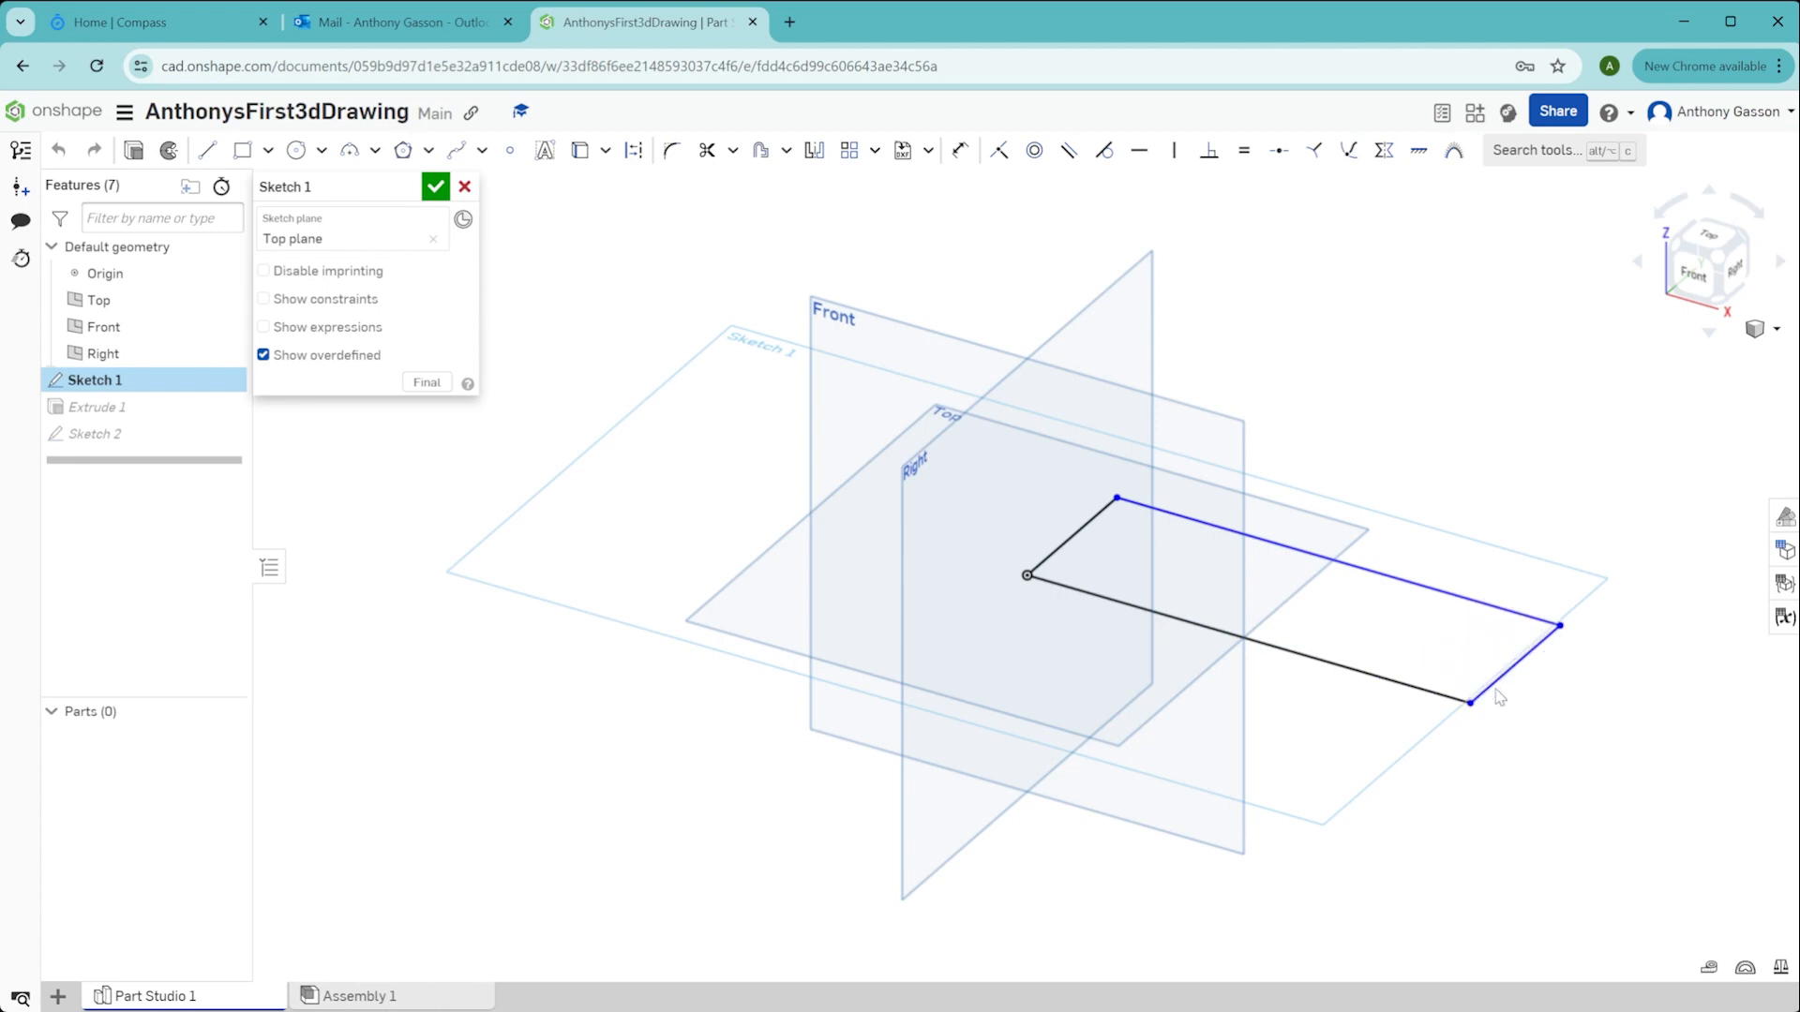
pyautogui.moveTo(1471, 702); pyautogui.dragTo(1682, 763)
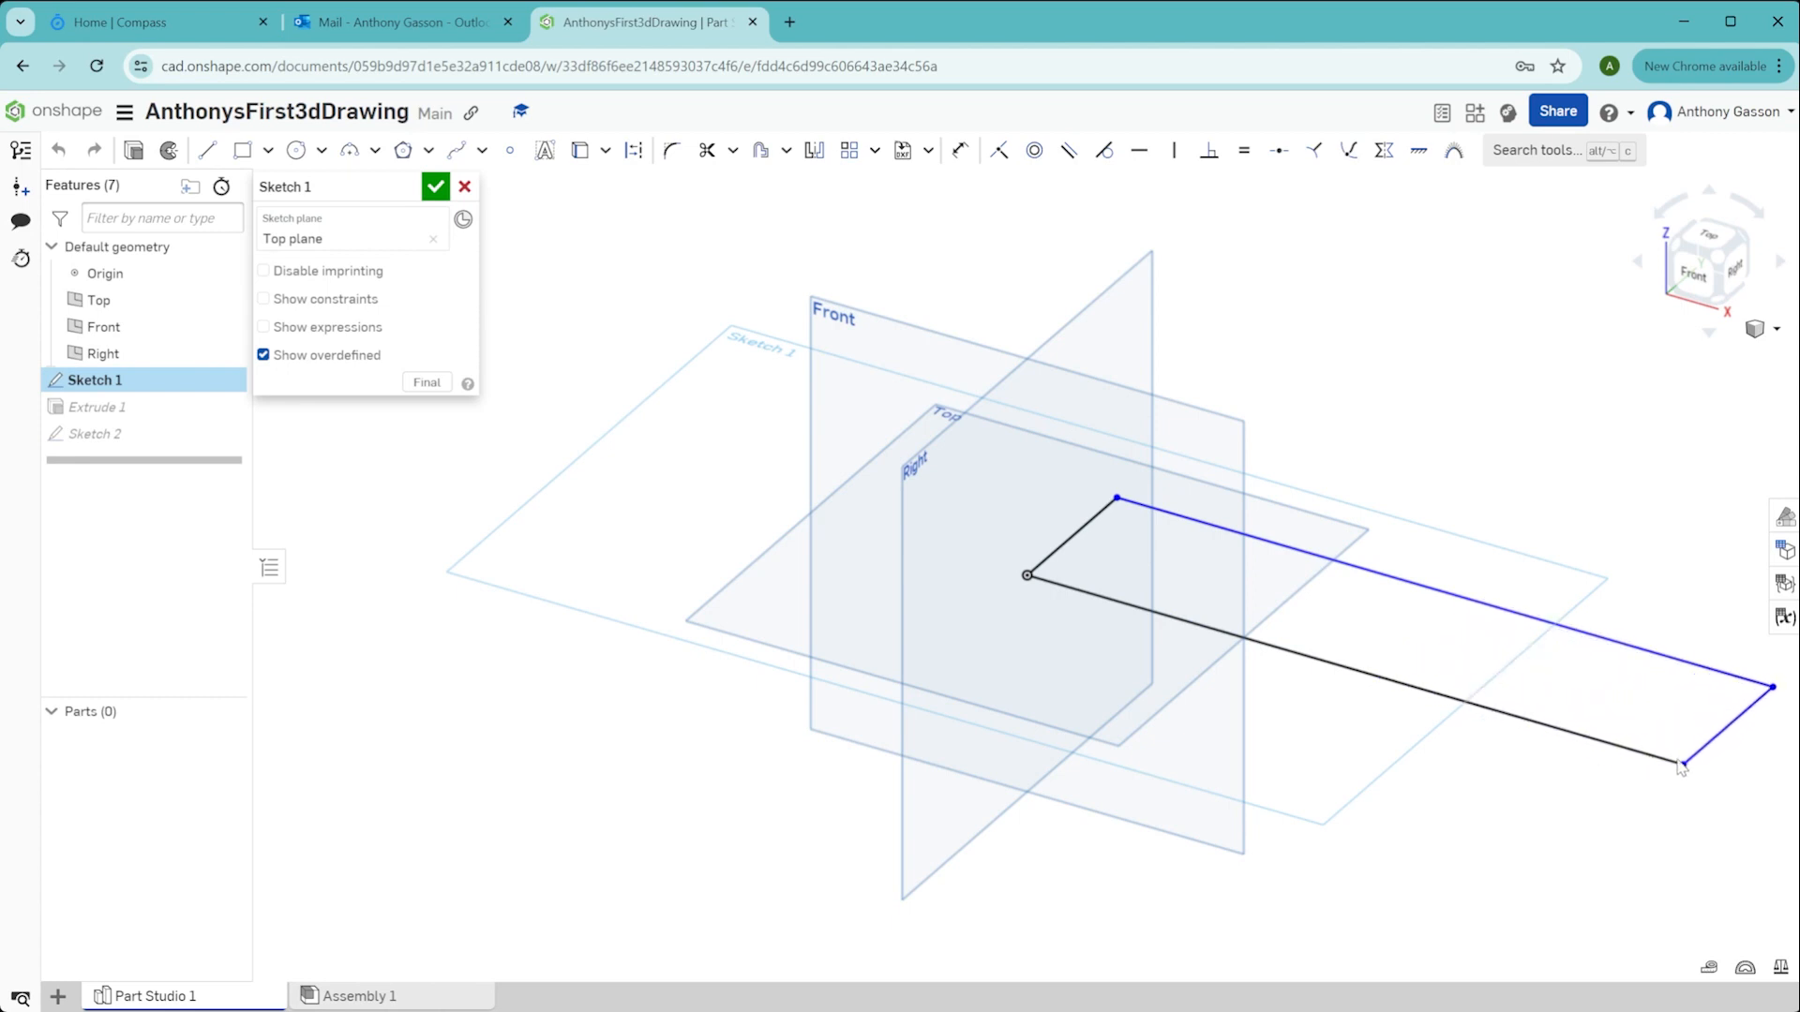
pyautogui.moveTo(1682, 763); pyautogui.dragTo(1524, 717)
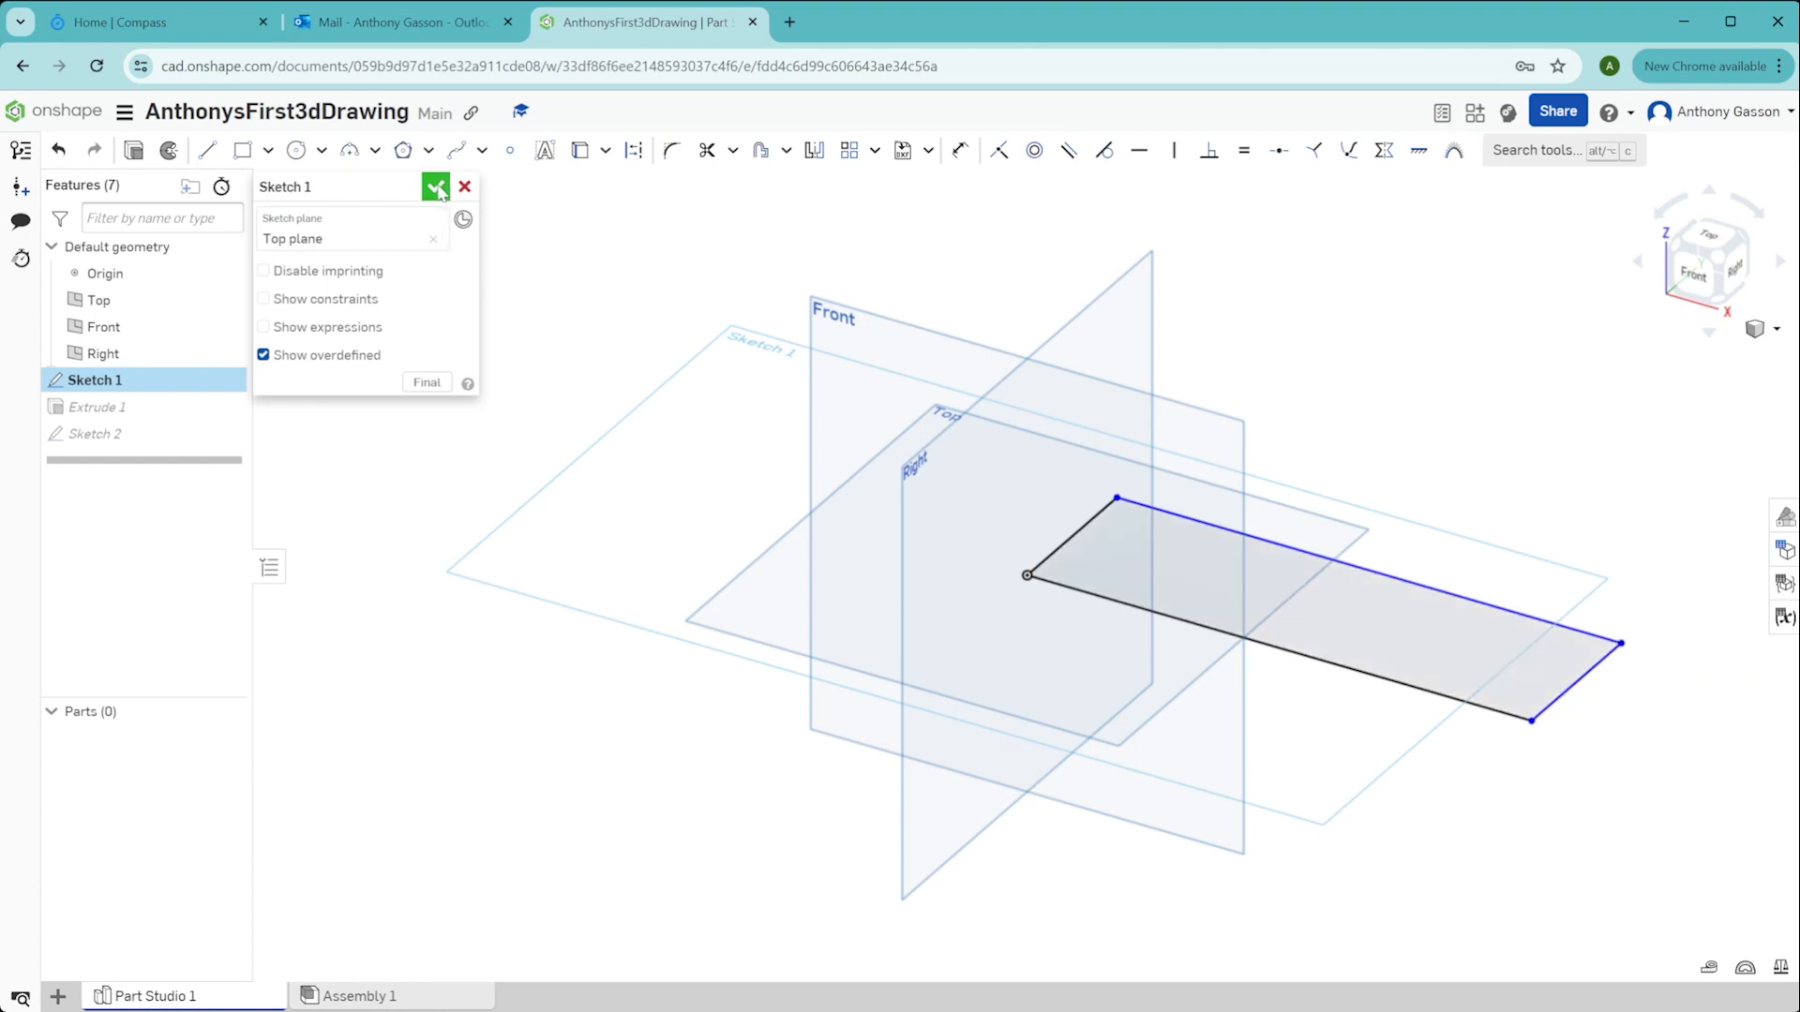
# Accept the Sketch 1 edit so the plate rebuilds under nearly all of 'Anthony'.
pyautogui.click(436, 186)
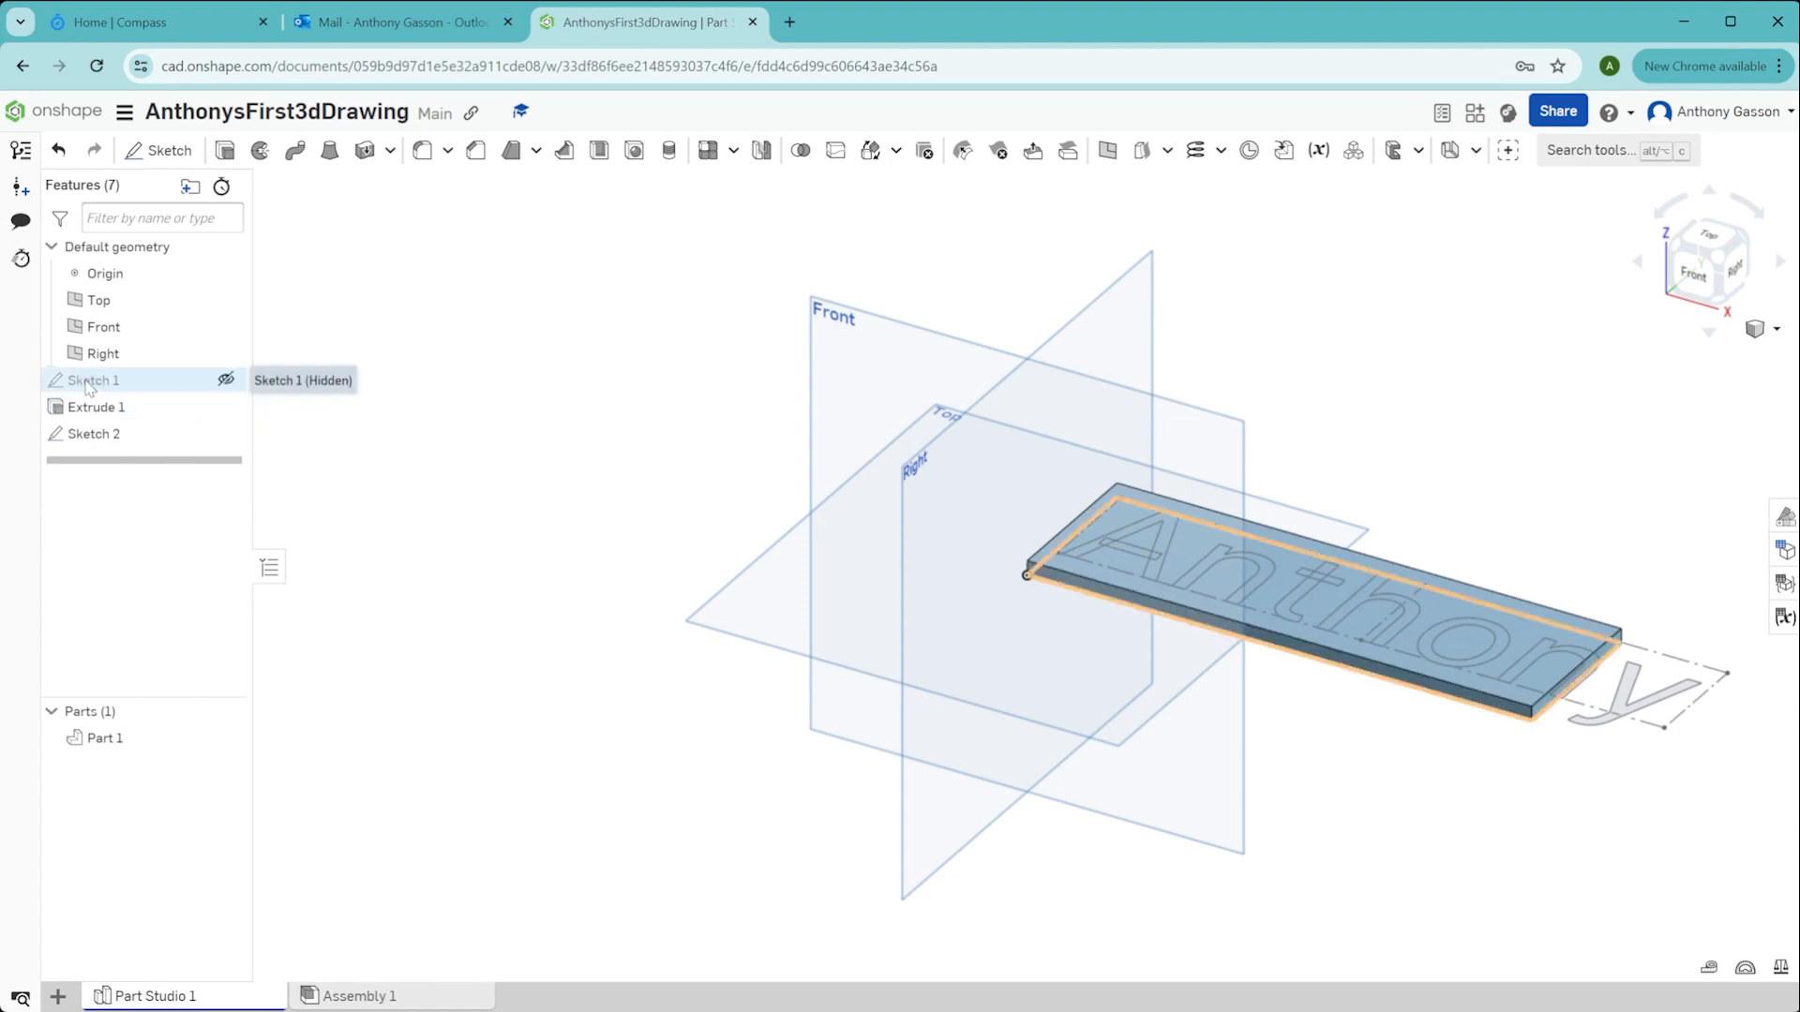
# Edit Sketch 1 again and confirm, extending the plate past the end of 'Anthony'.
pyautogui.doubleClick(93, 379)
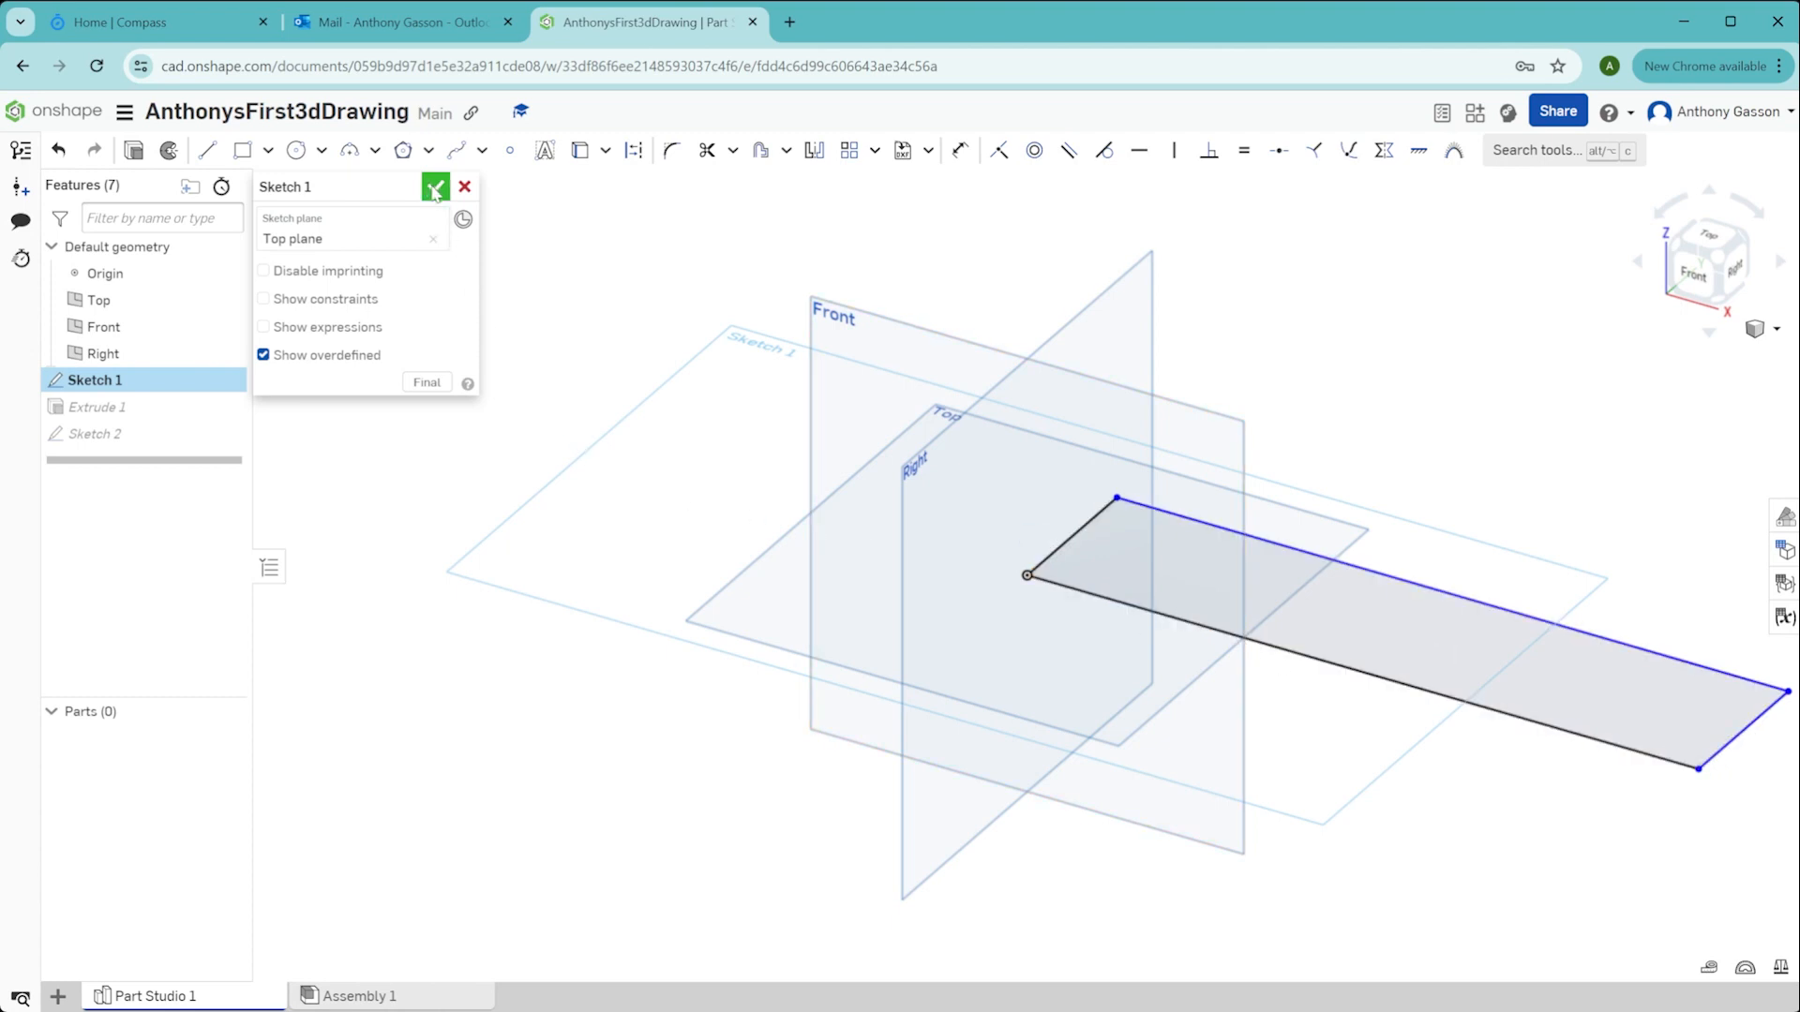
pyautogui.click(435, 186)
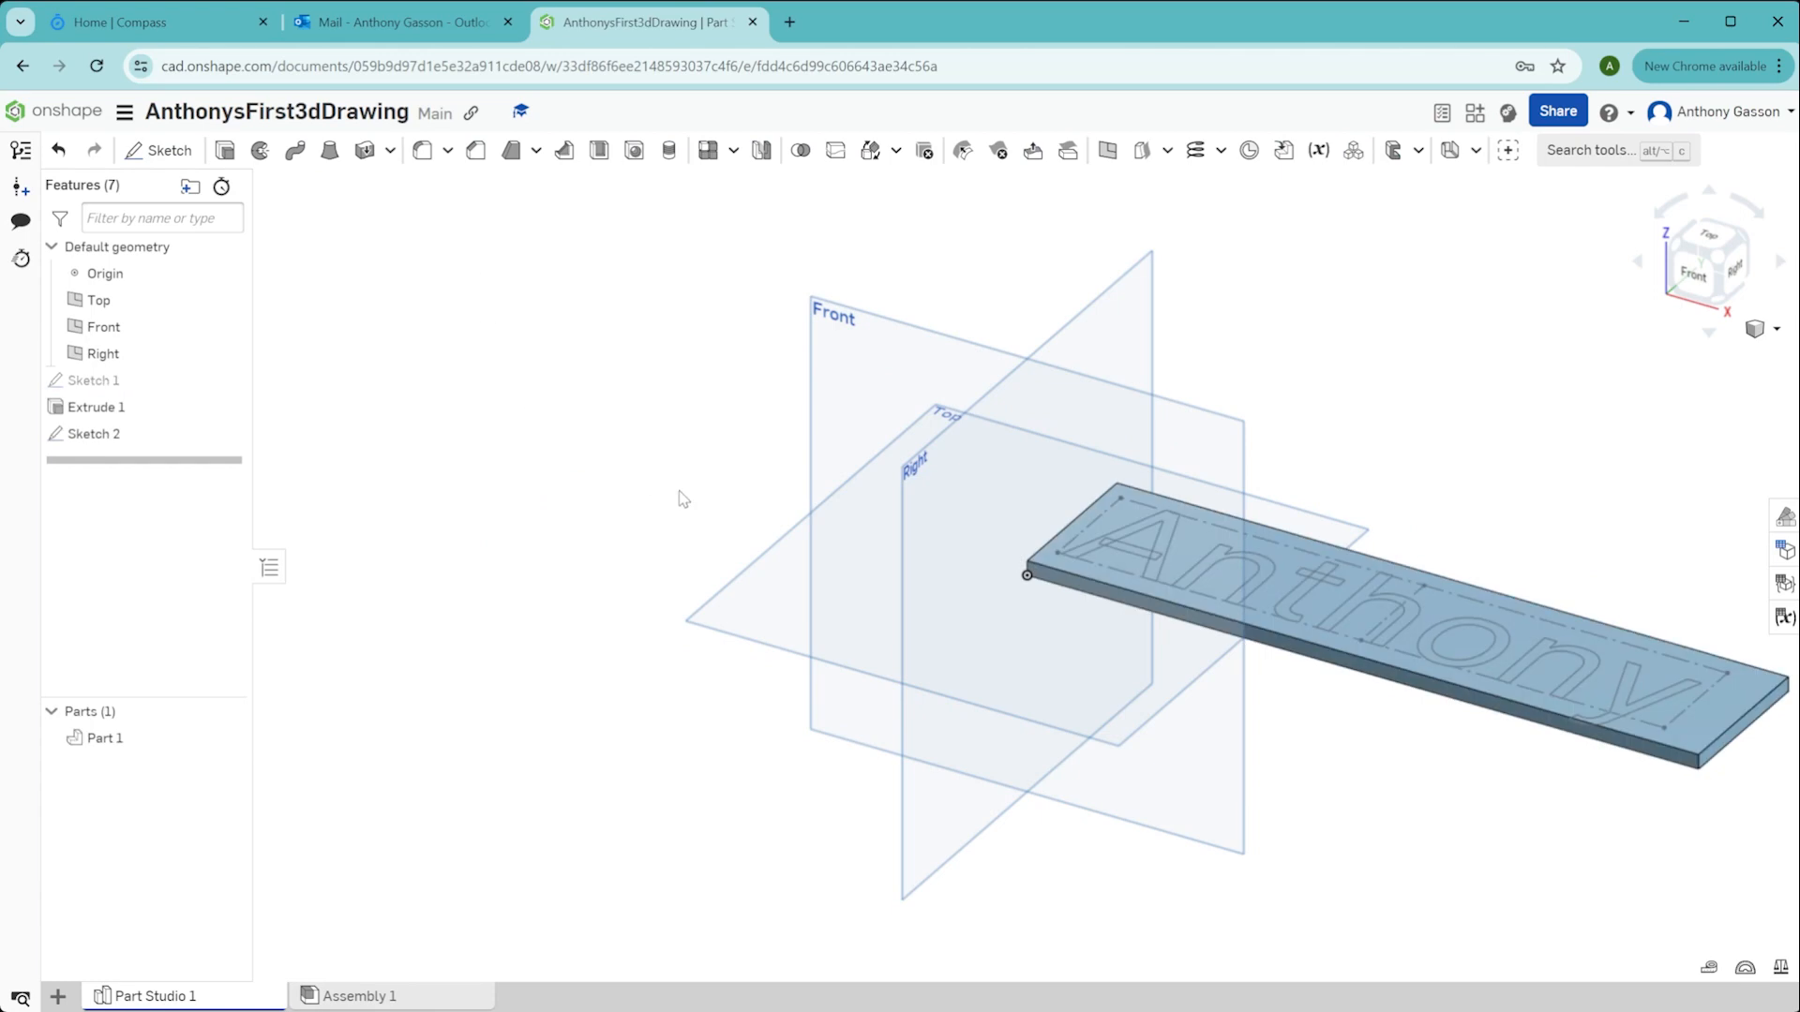